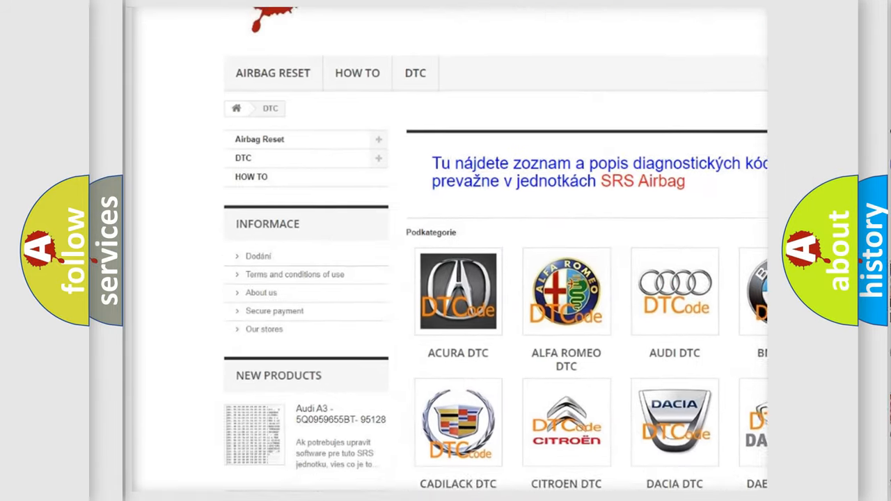
pyautogui.scroll(-3)
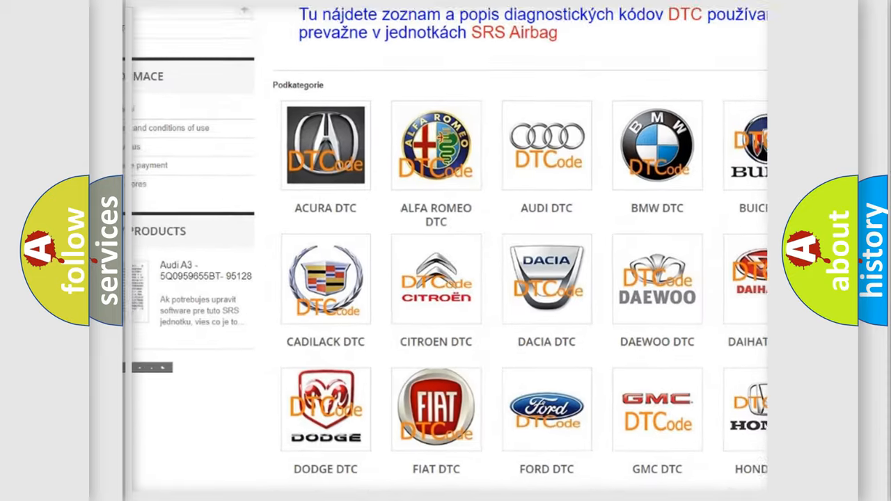
pyautogui.scroll(-3)
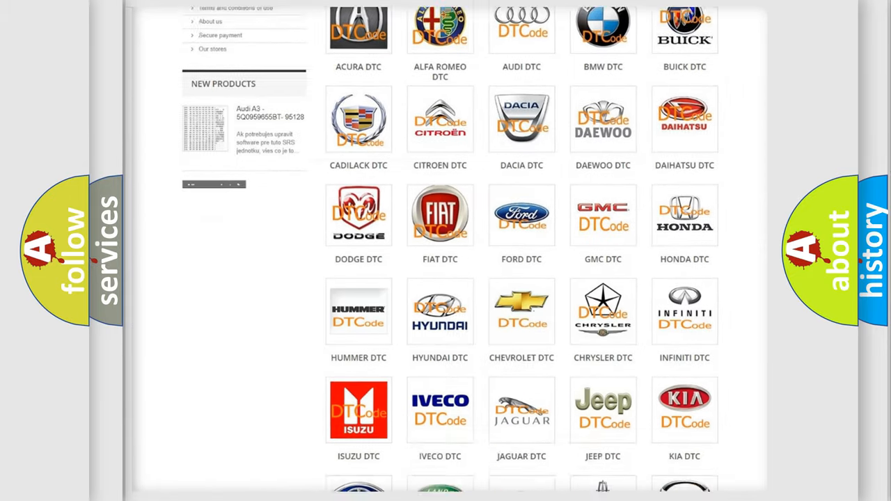
pyautogui.scroll(-3)
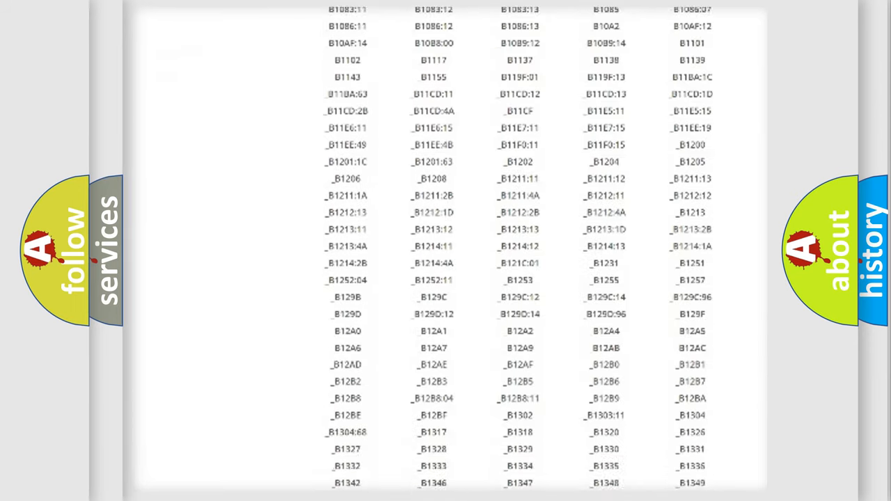
pyautogui.scroll(-3)
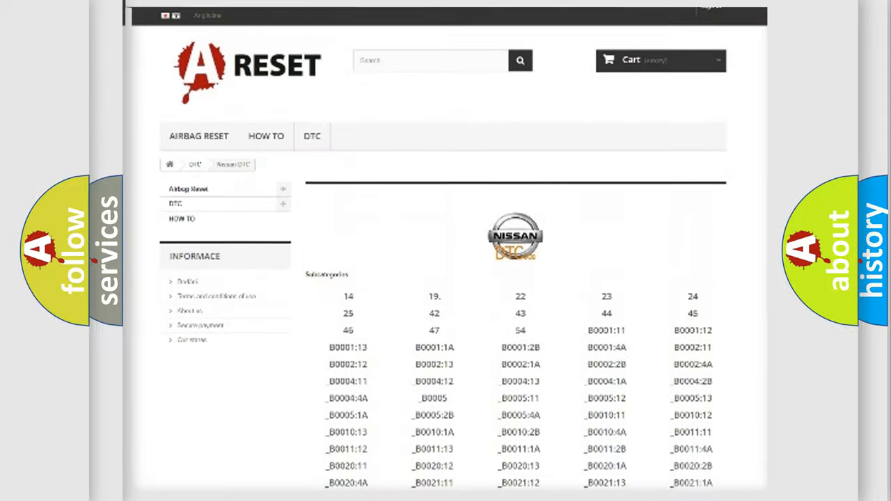
pyautogui.scroll(3)
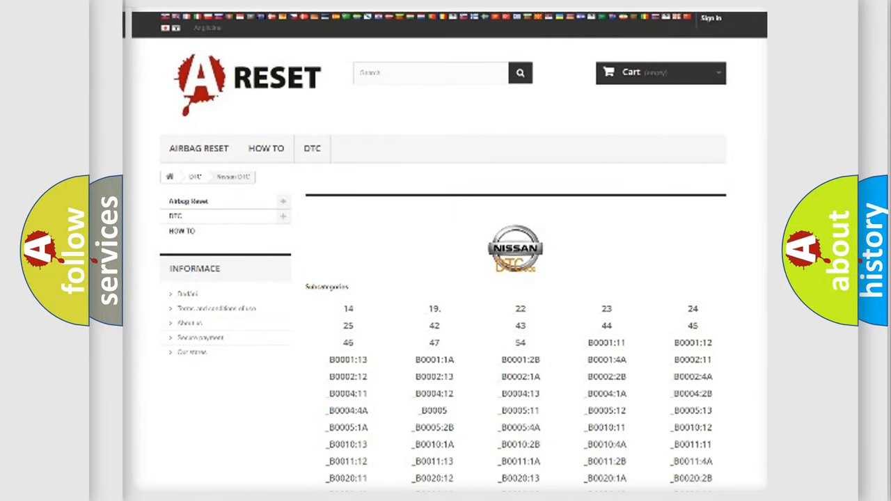